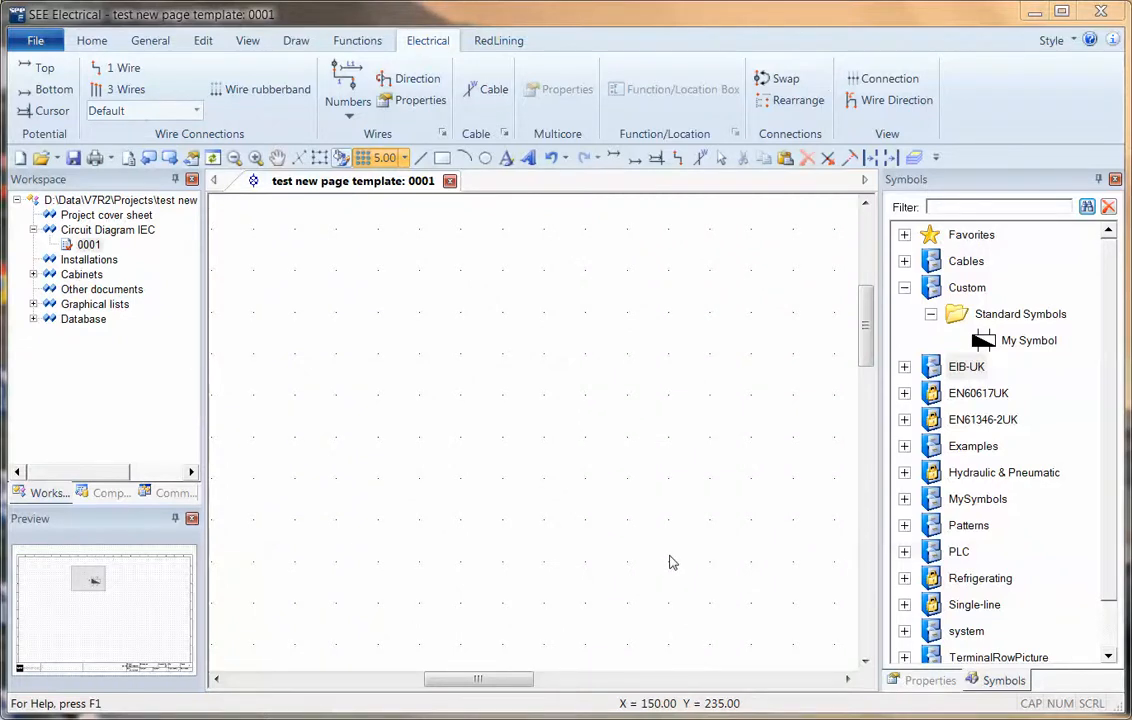
# Step: Place the custom My Symbol on the page as D1 with pins 1–4
pyautogui.click(500, 437)
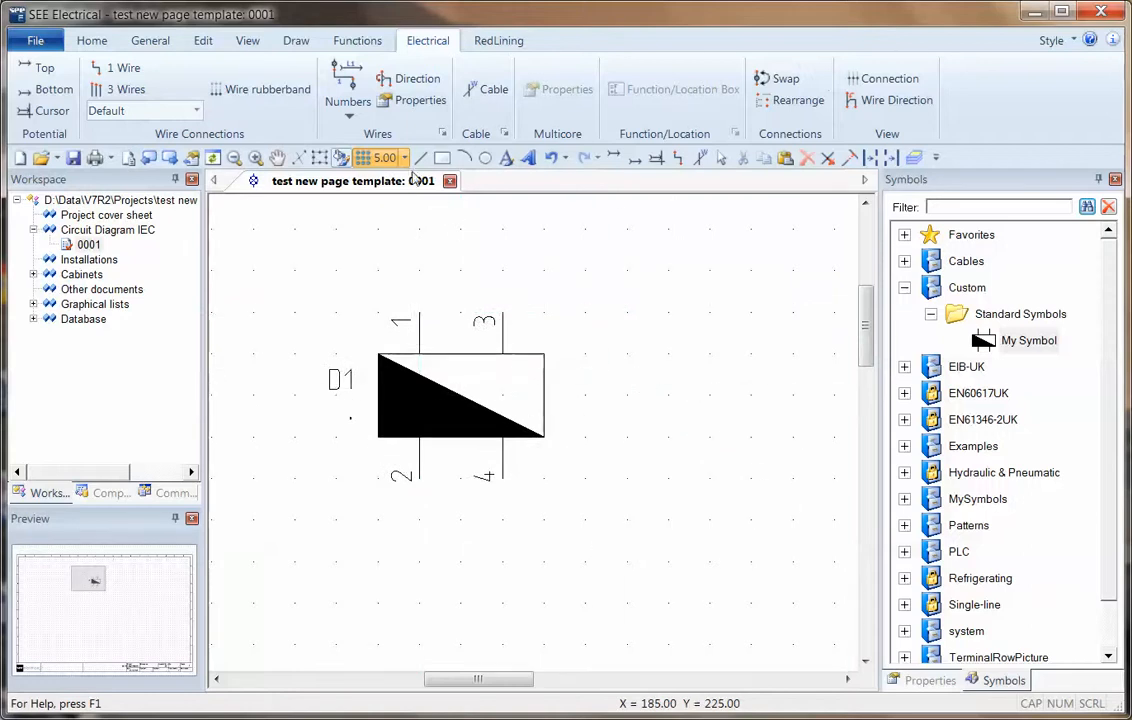
# Step: Set grid spacing to 0.50 and save the symbol to Standard Symbols as 'Off Grid'
pyautogui.click(404, 157)
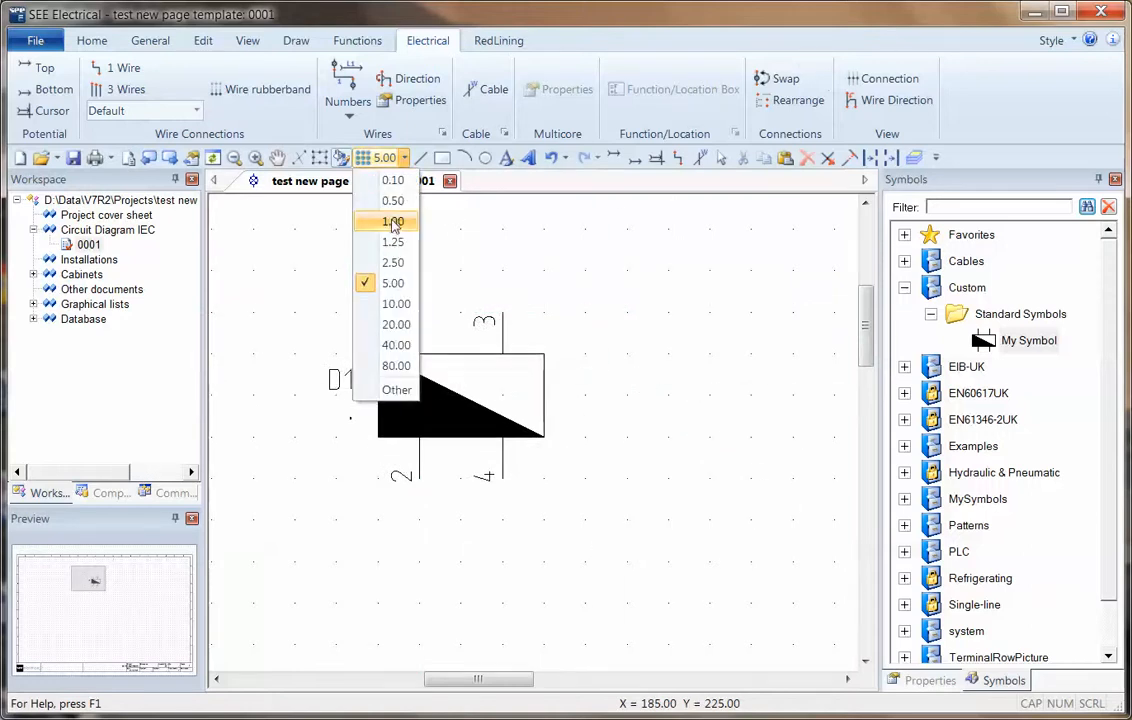
pyautogui.click(389, 221)
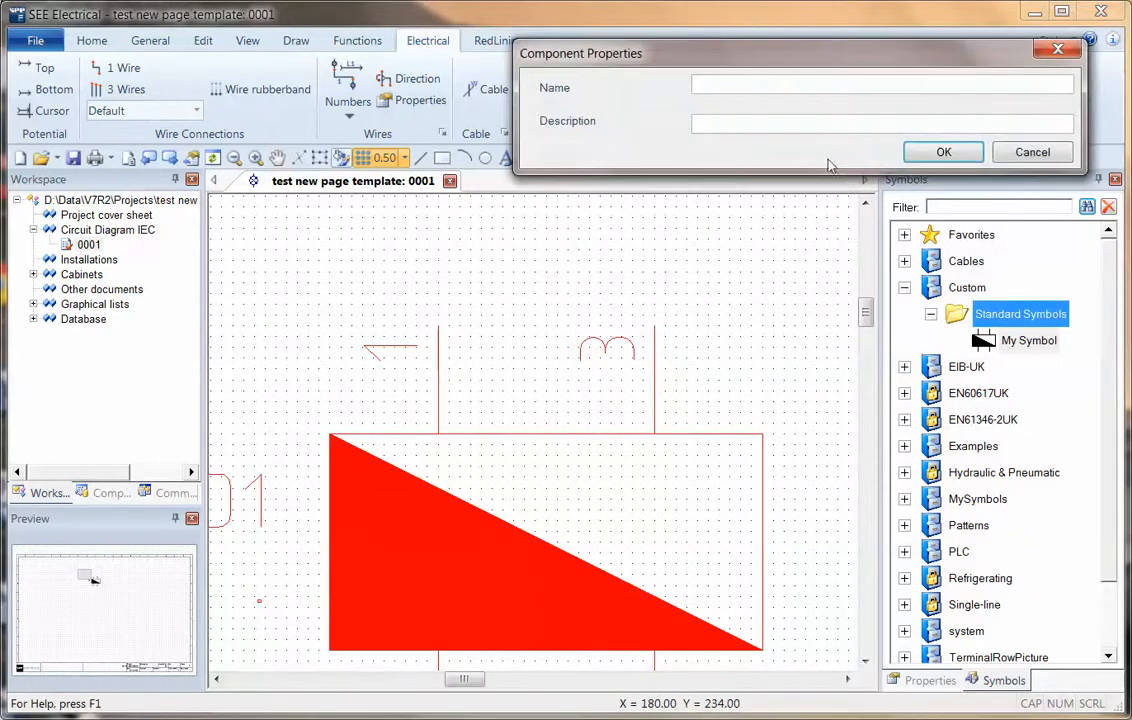
pyautogui.write('Off Grid')
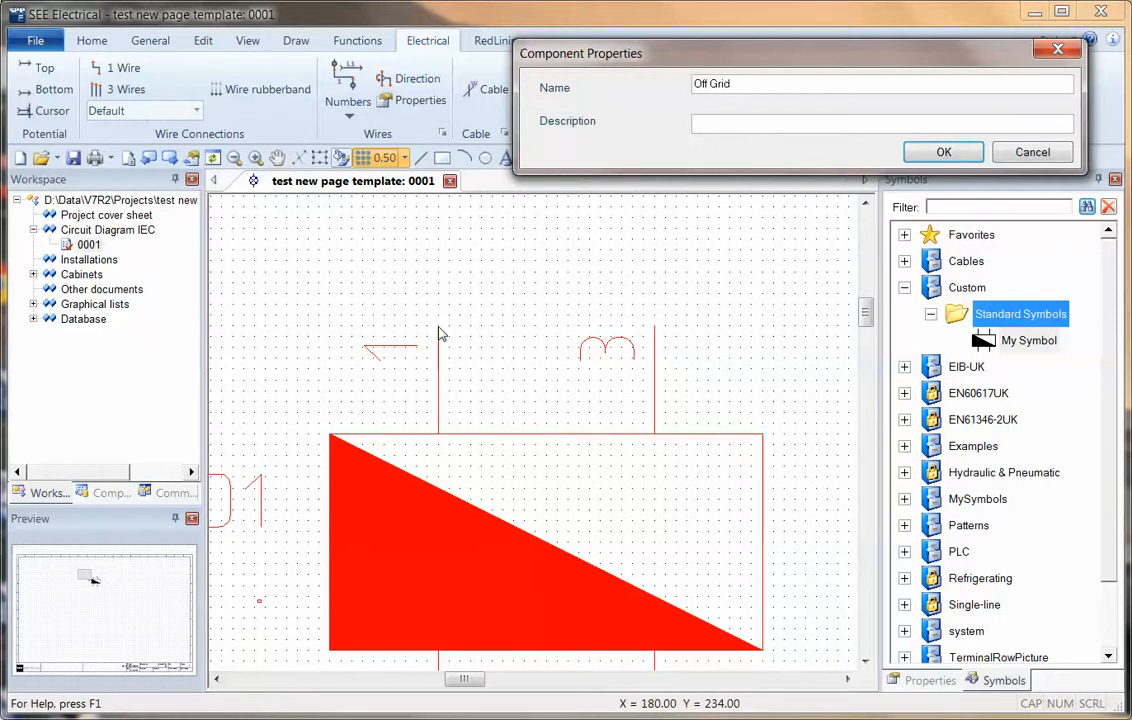
pyautogui.click(943, 152)
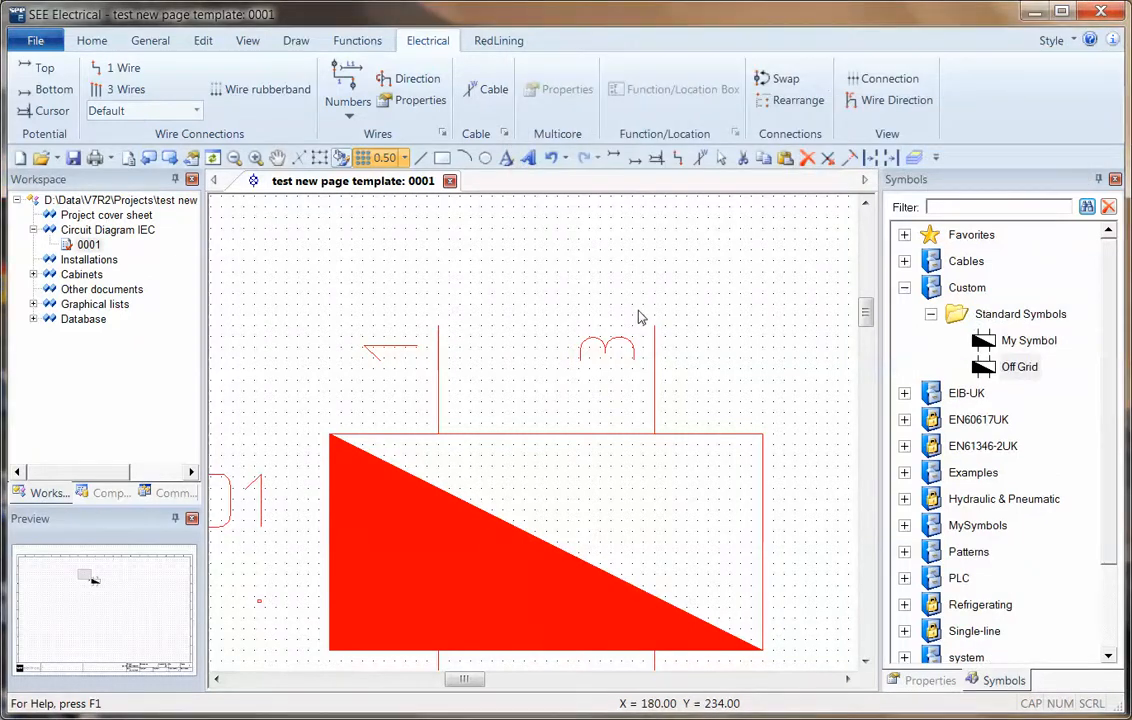
# Step: Change the grid spacing from 0.50 back to 5.00
pyautogui.click(406, 158)
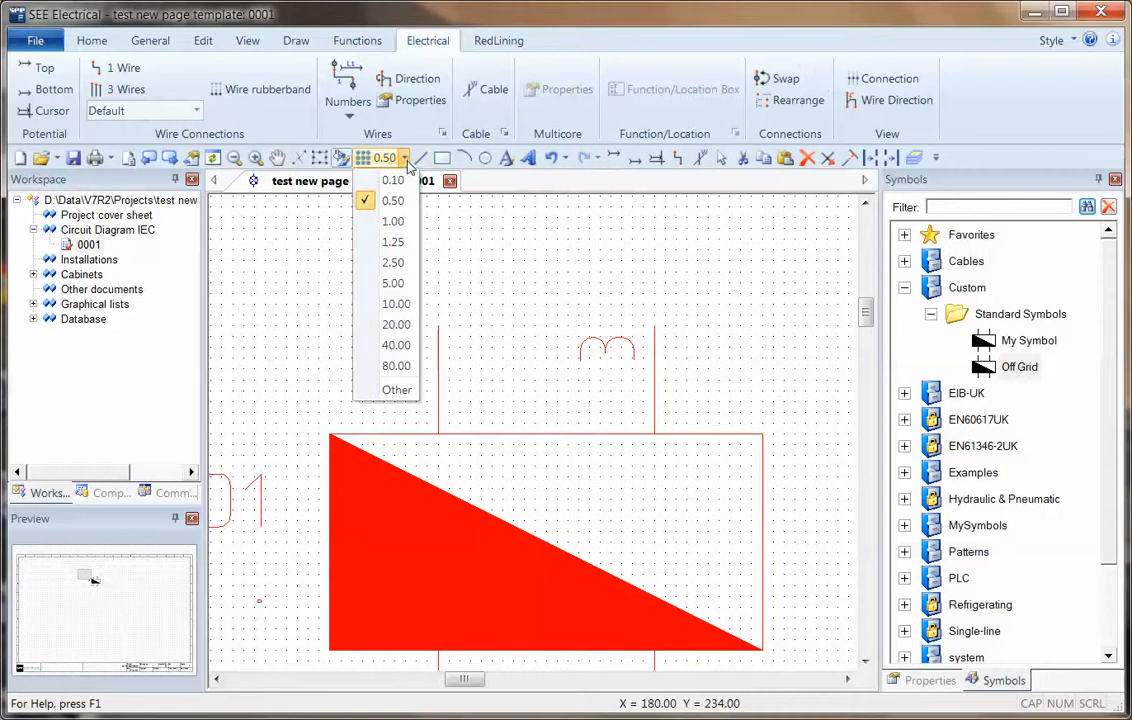
pyautogui.click(392, 283)
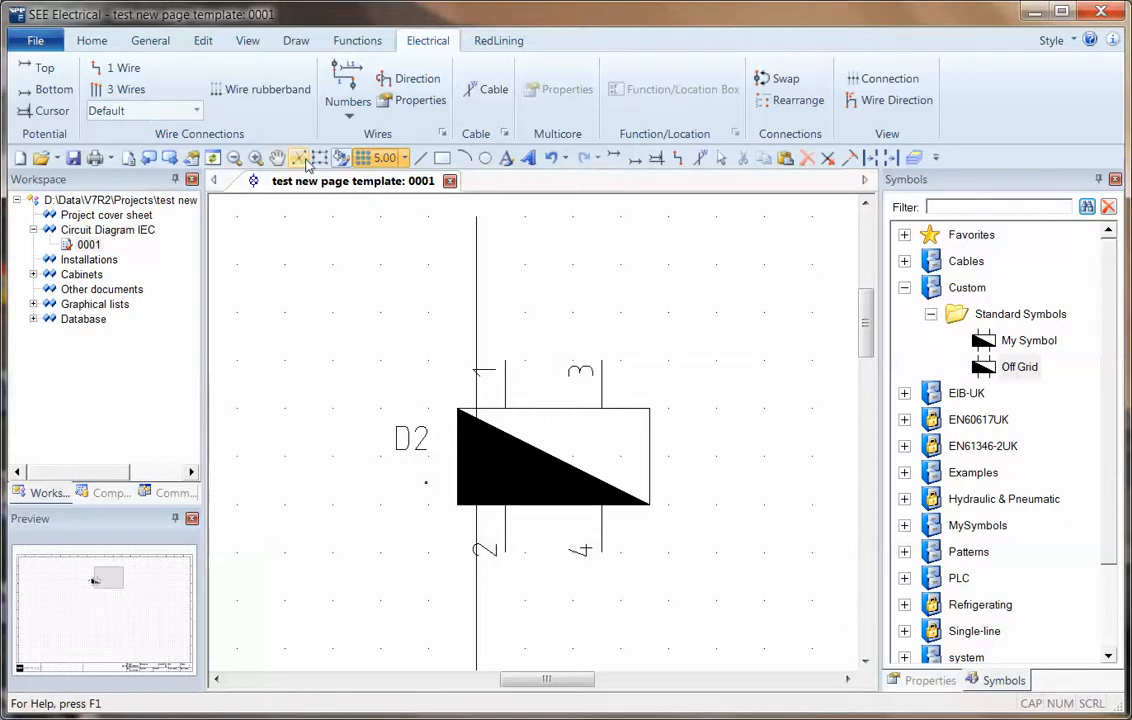
pyautogui.moveTo(301, 158)
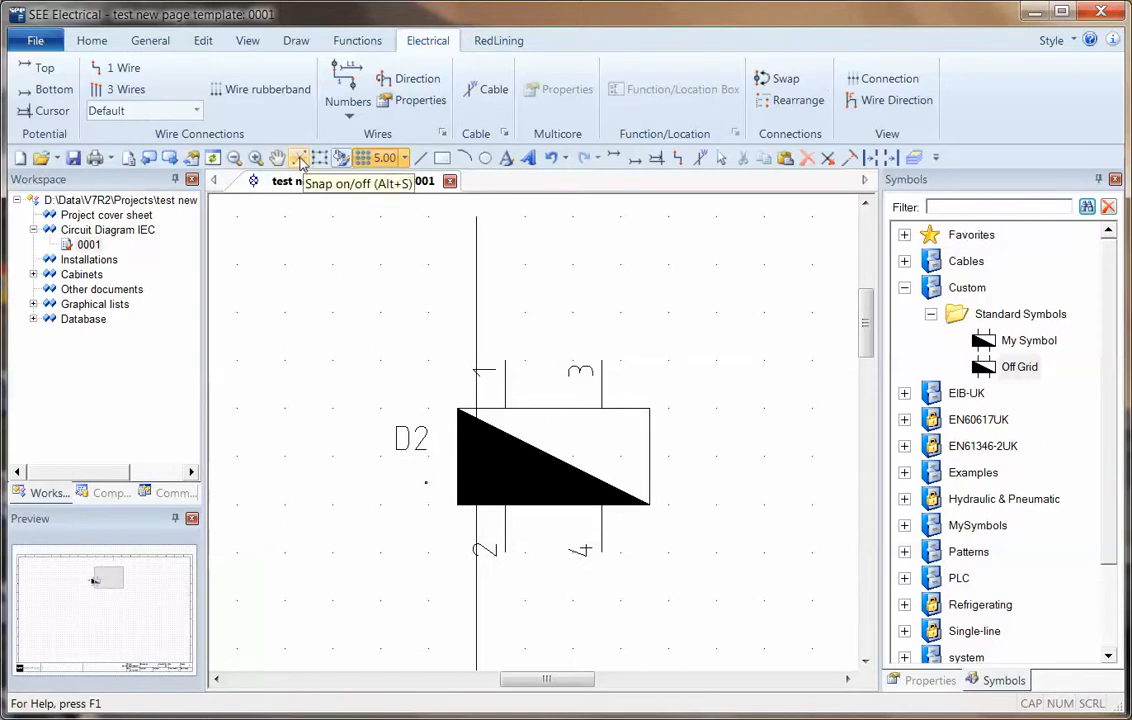
pyautogui.moveTo(302, 158)
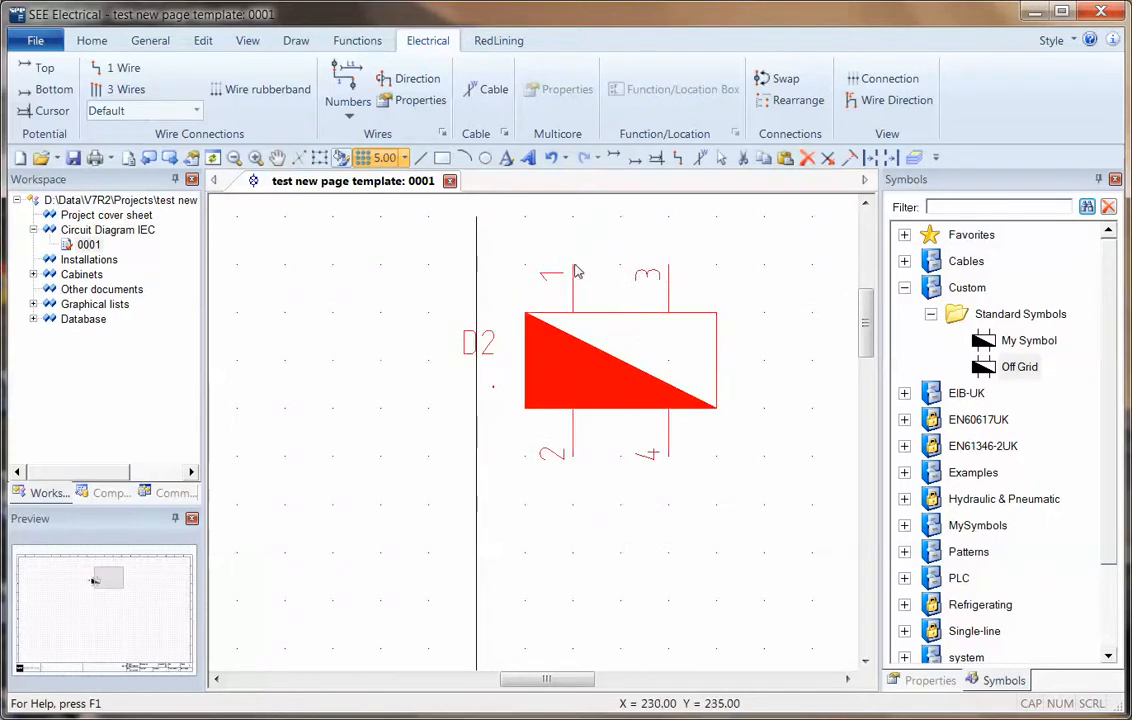
# Step: Save the snapped symbol onto the Off Grid entry, confirming the overwrite
pyautogui.click(1019, 366)
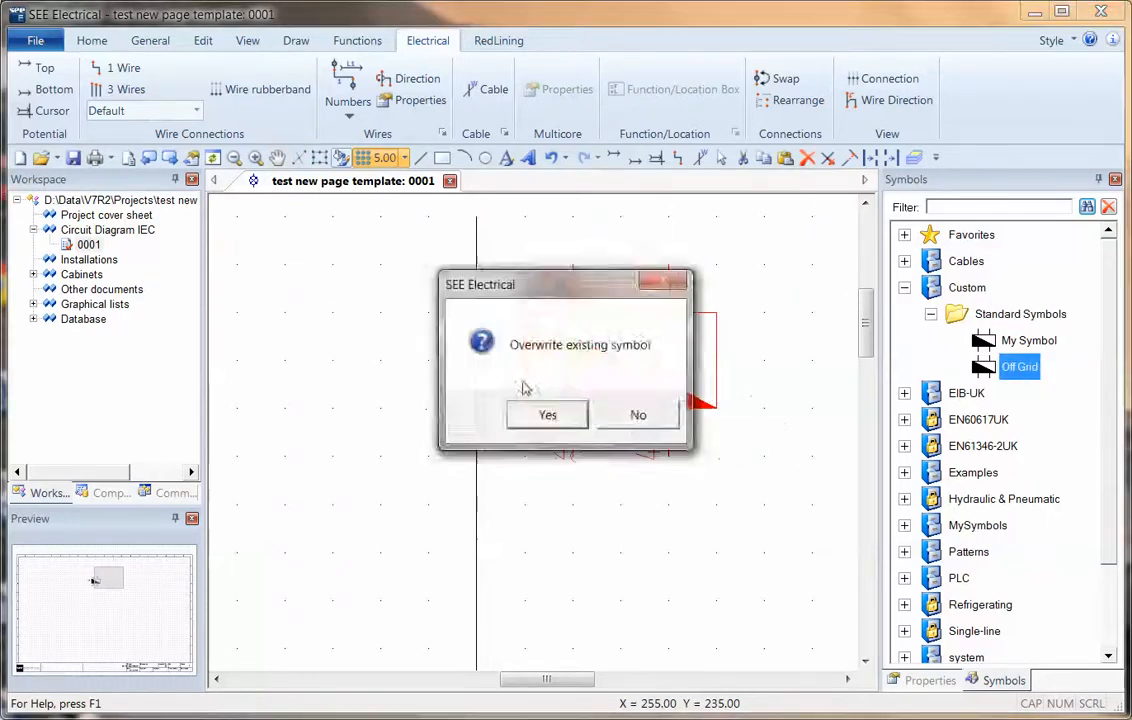
pyautogui.click(546, 415)
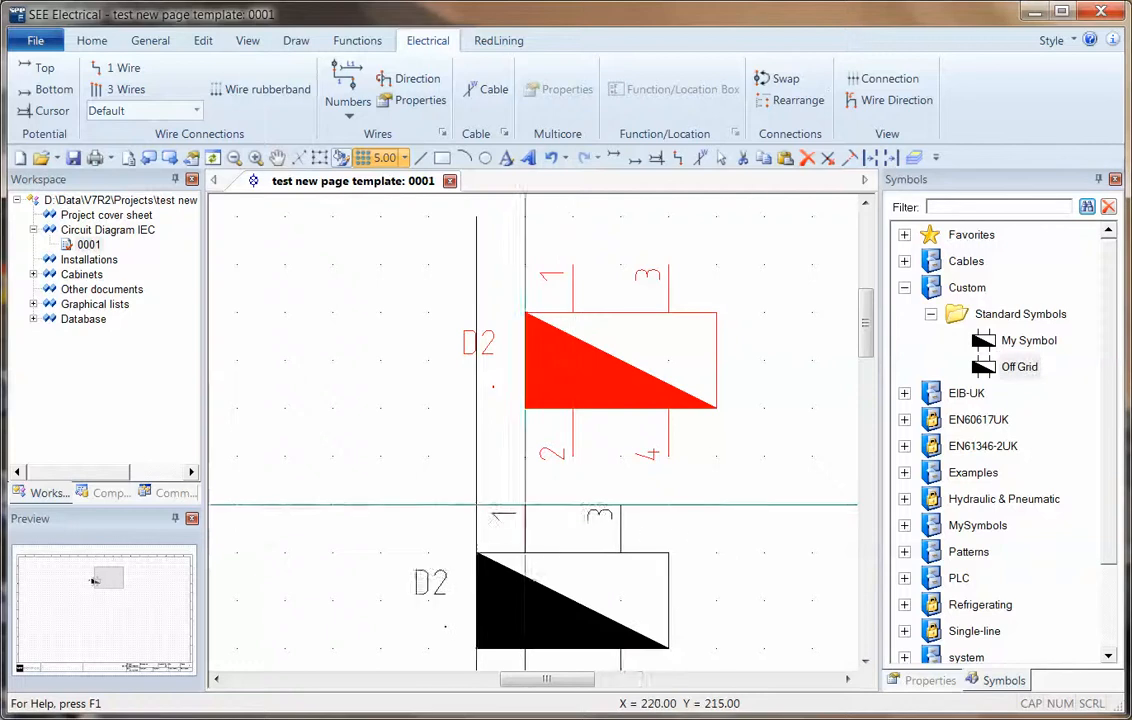